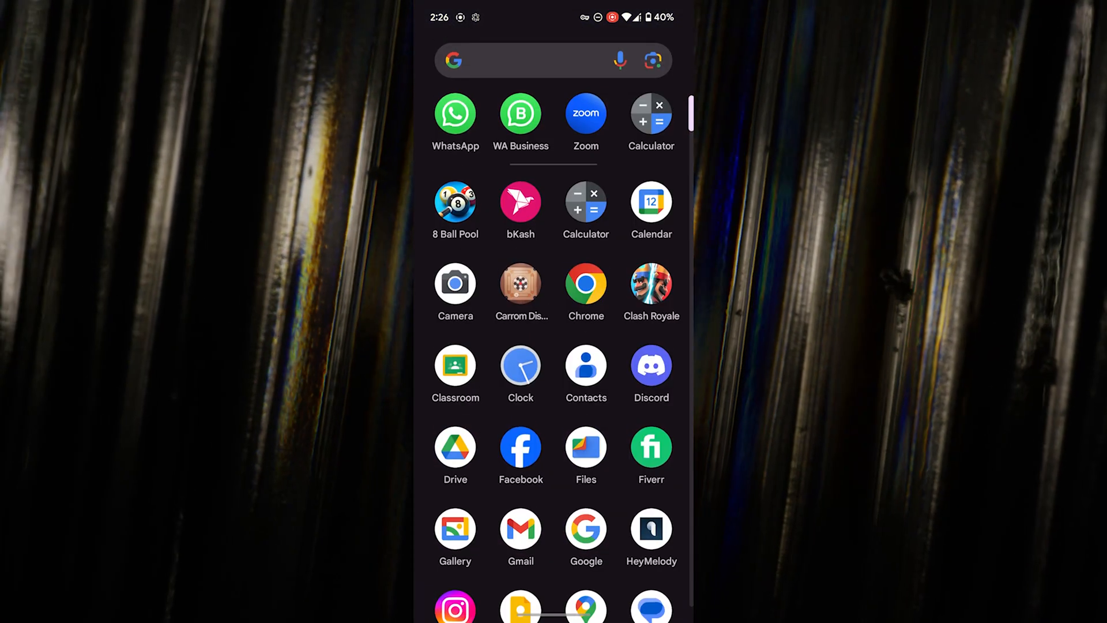
Step: Launch Zoom and start a new meeting with the camera streaming live video
left_click(585, 113)
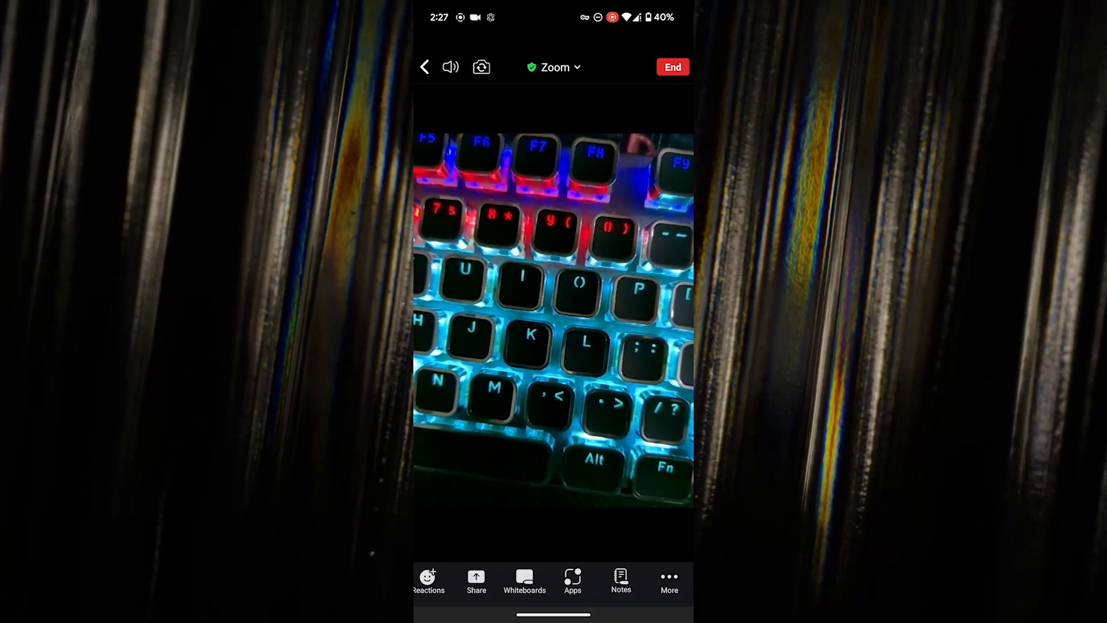
Step: From More > Background & Effects, tap Add under Virtual Backgrounds to bring up the image chooser
left_click(667, 582)
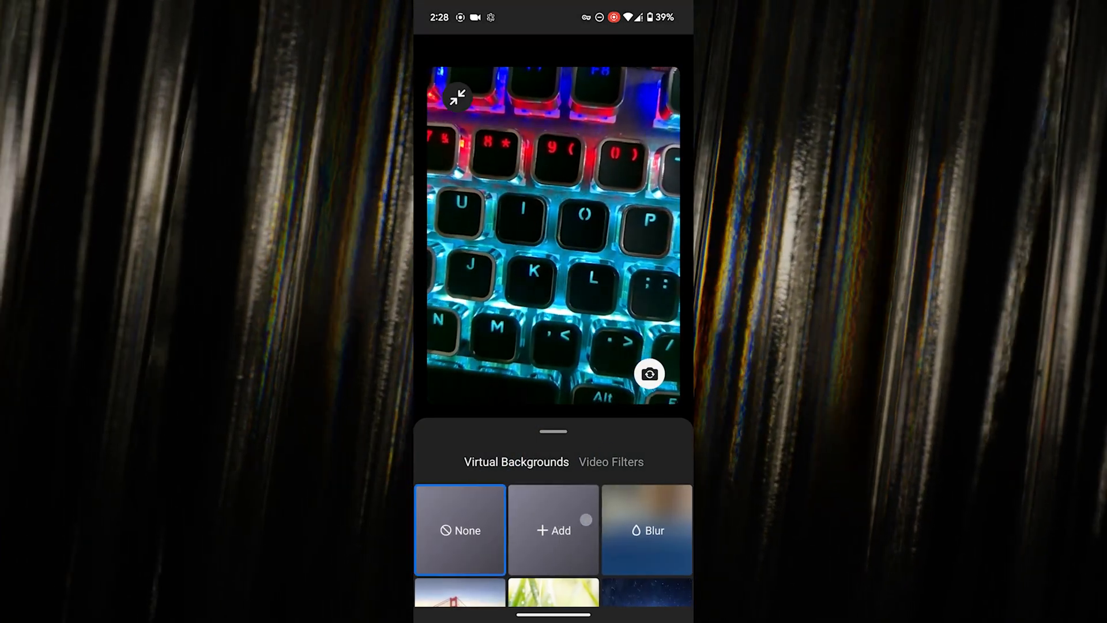
left_click(554, 529)
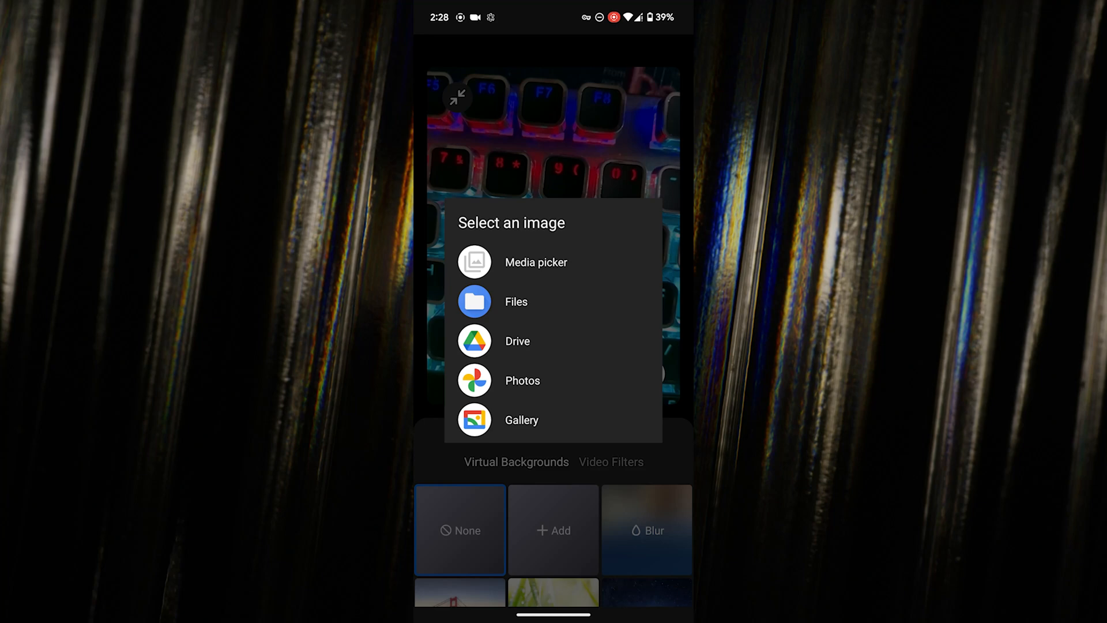